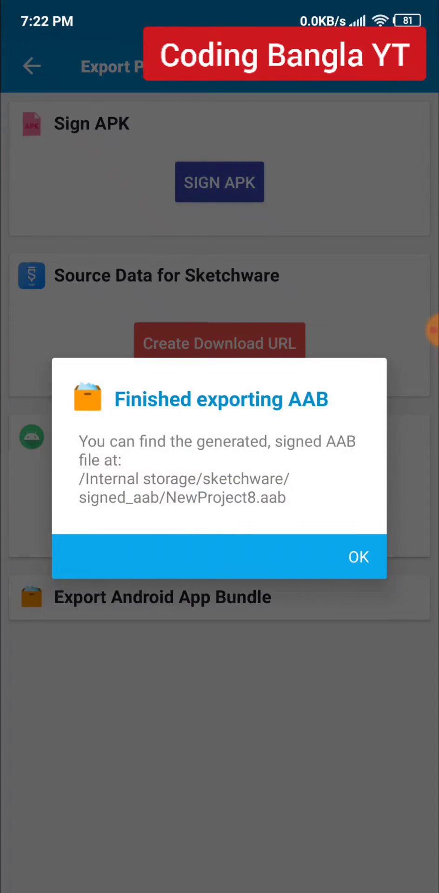
Step: Bring up Sketchware Pro's side menu with the Create Release Keystore option
{"action": "left_click", "coordinate": [358, 557]}
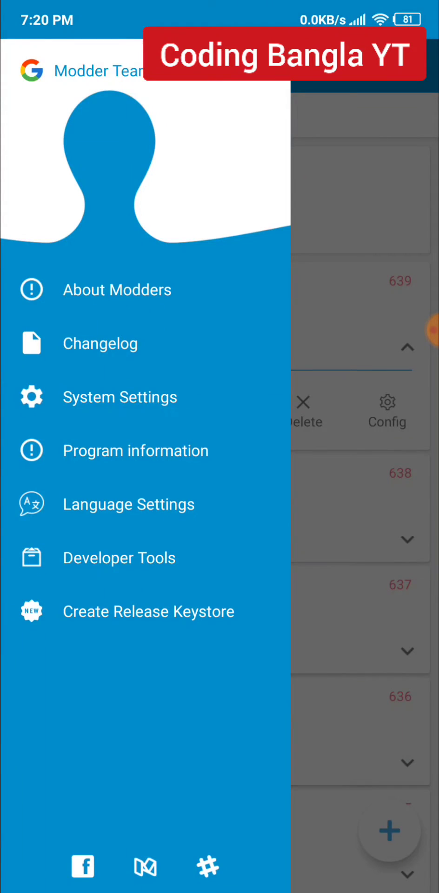
{"action": "left_click", "coordinate": [148, 612]}
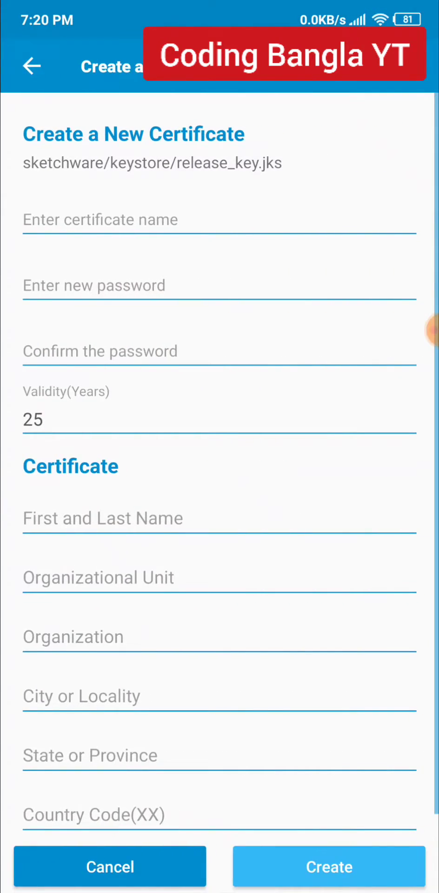
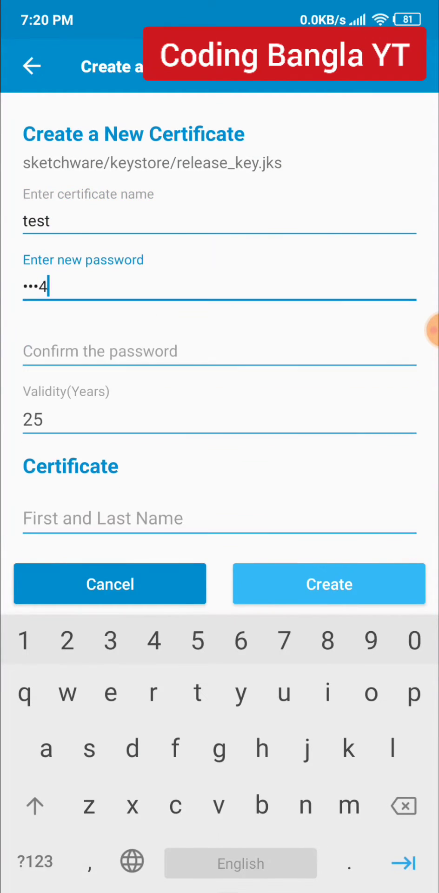
{"action": "left_click", "coordinate": [220, 352]}
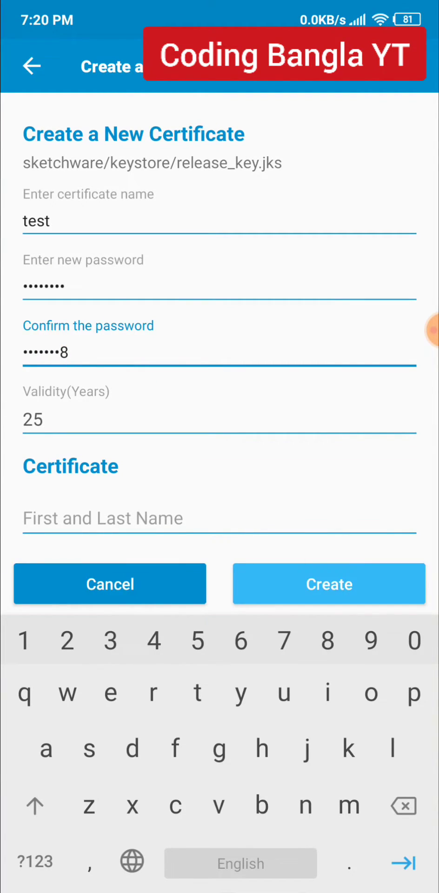
{"action": "key", "text": "Backspace"}
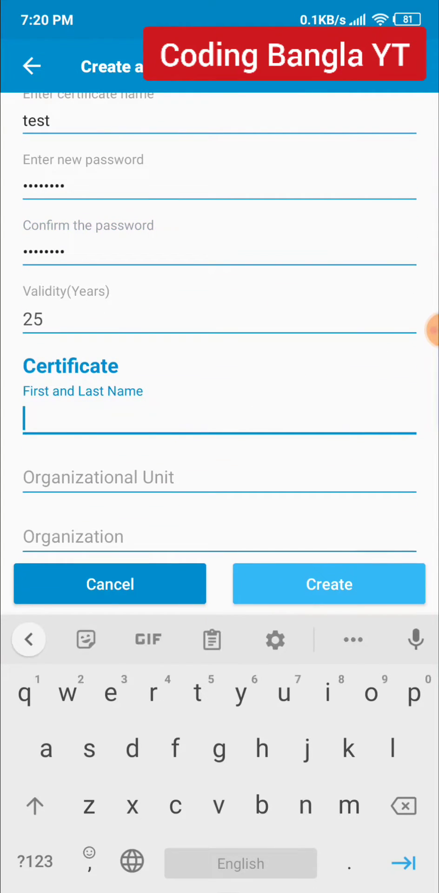
{"action": "type", "text": "tests"}
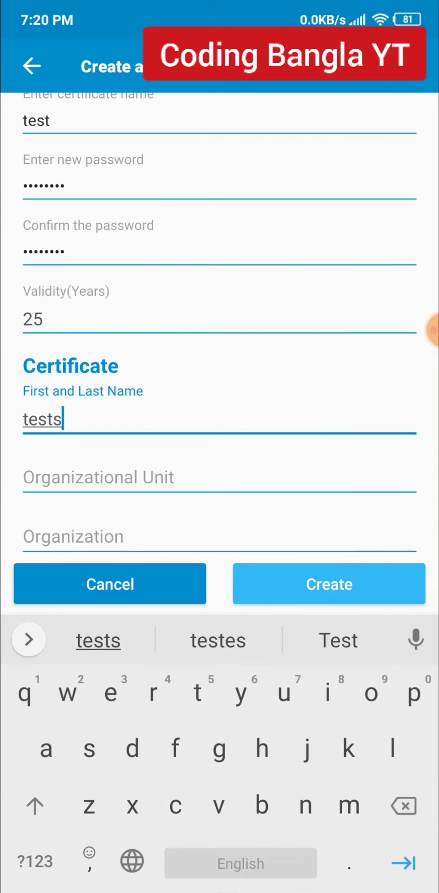
{"action": "type", "text": "test"}
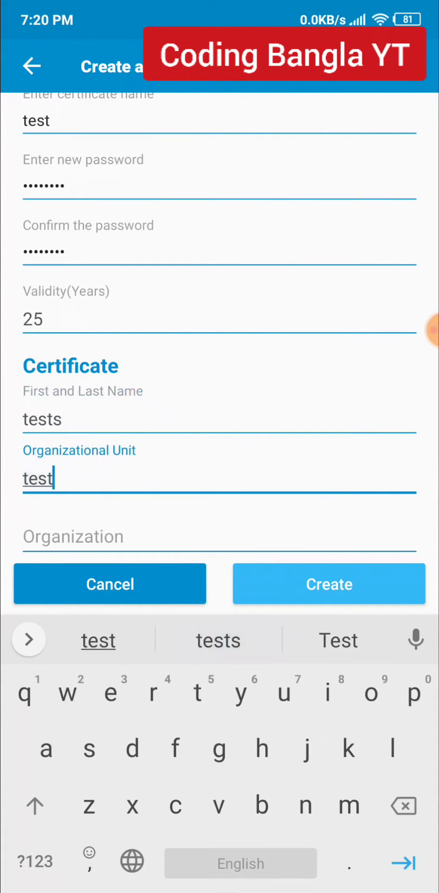
{"action": "type", "text": "s"}
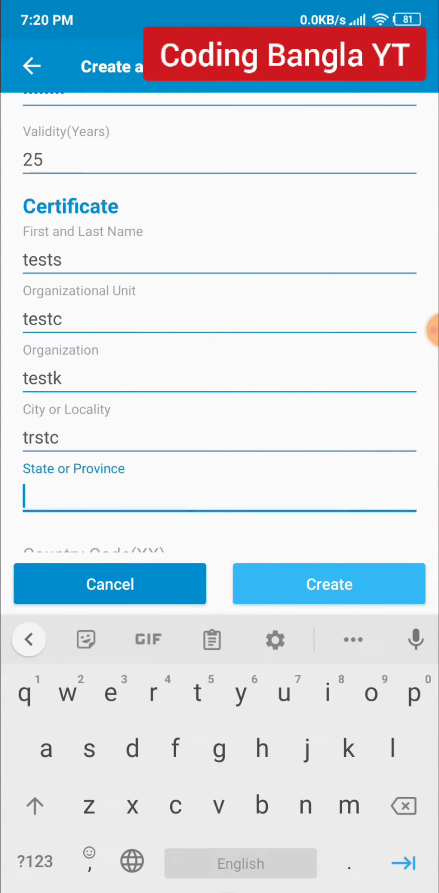
{"action": "type", "text": "nc"}
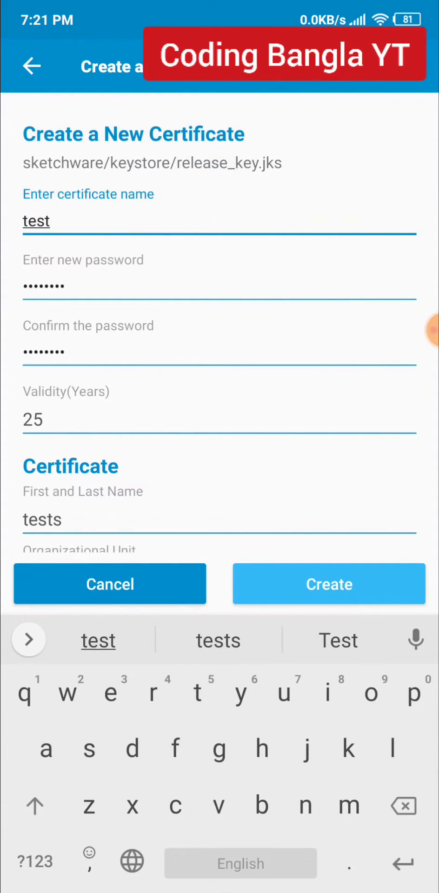
{"action": "left_click", "coordinate": [328, 585]}
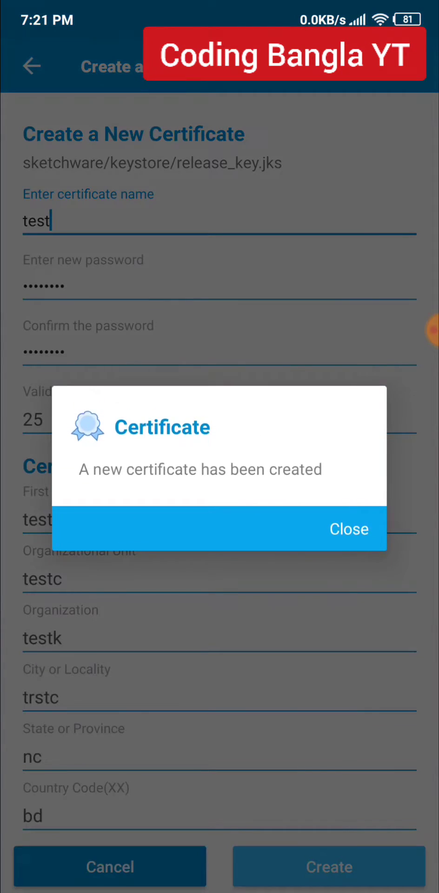
Step: Dismiss the certificate-created notice so the keystore folder shows release_key.jks
{"action": "left_click", "coordinate": [348, 528]}
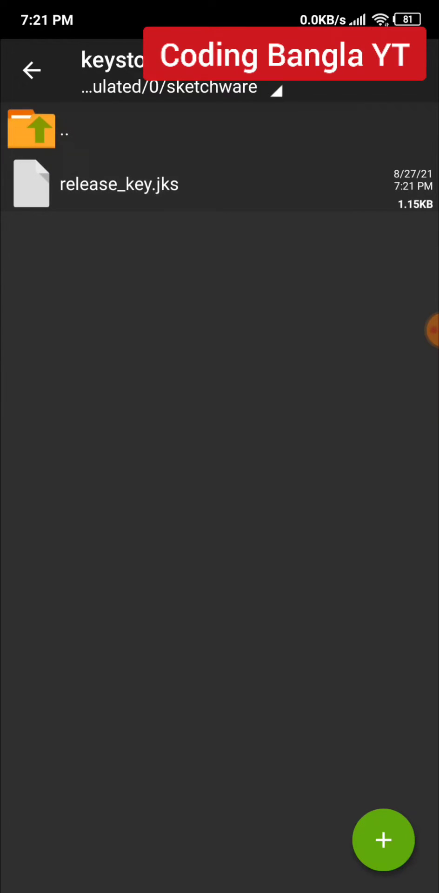
Step: Return from the file manager to the project's Export screen
{"action": "left_click", "coordinate": [31, 70]}
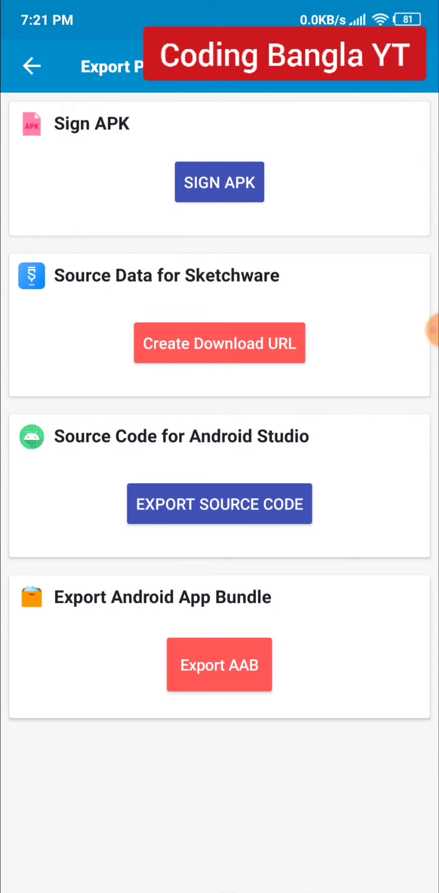
Step: Export NewProject8.aab signed with alias test, its password and algorithm SHA256WithRSA
{"action": "left_click", "coordinate": [219, 664]}
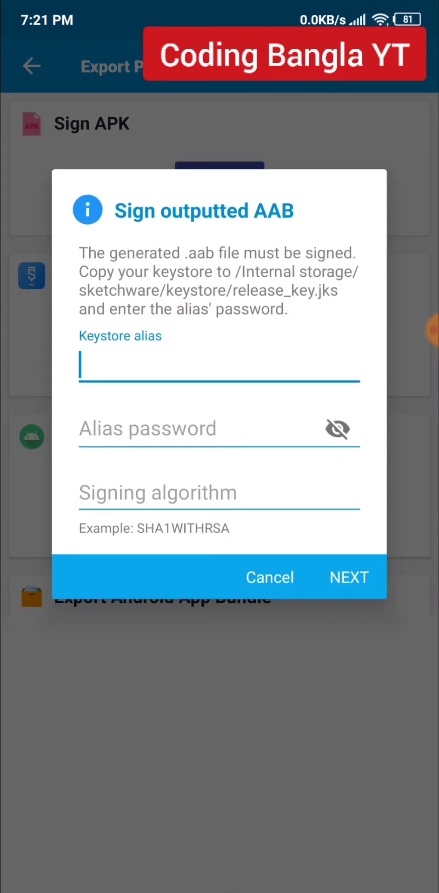
{"action": "left_click", "coordinate": [219, 376]}
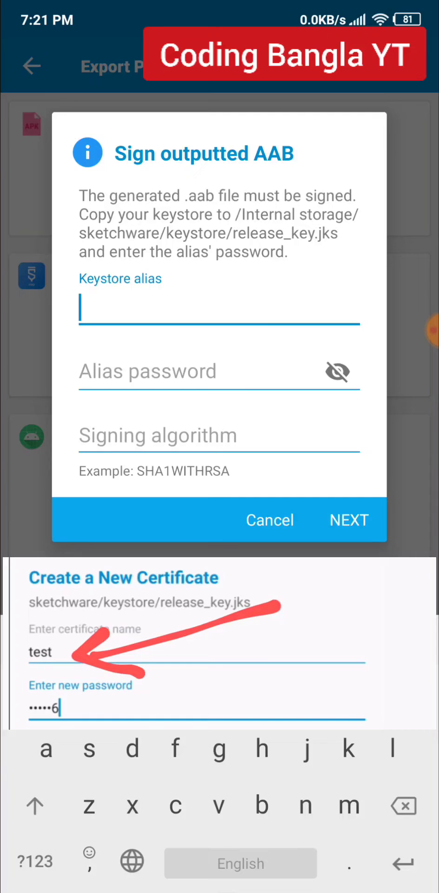
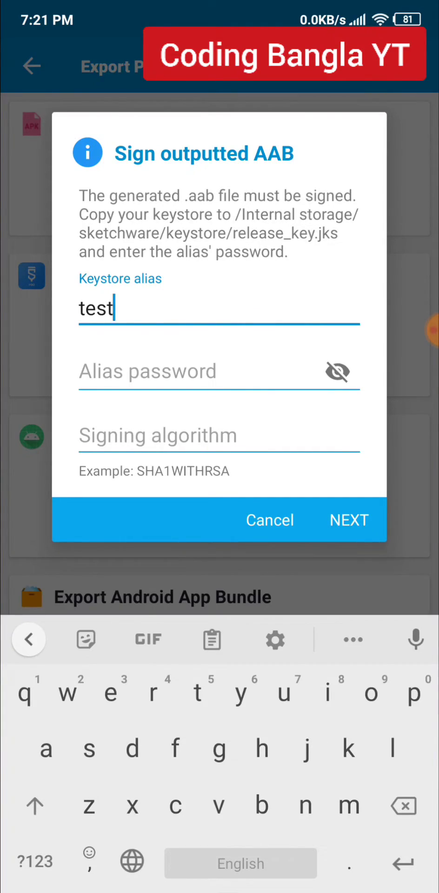
{"action": "left_click", "coordinate": [218, 372]}
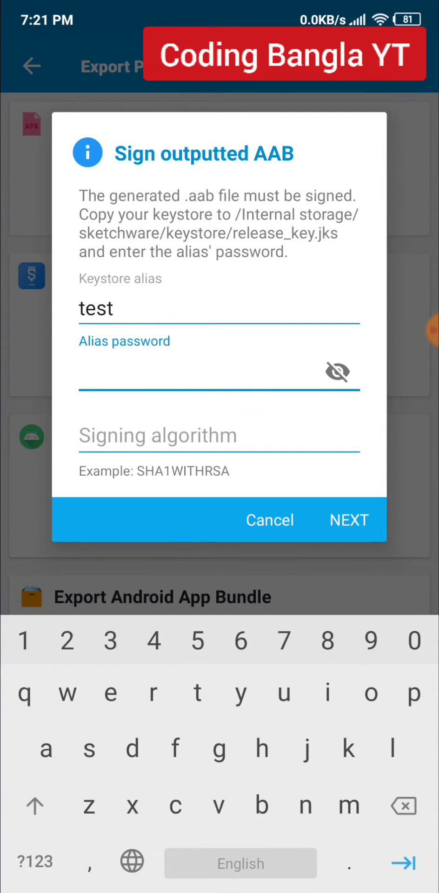
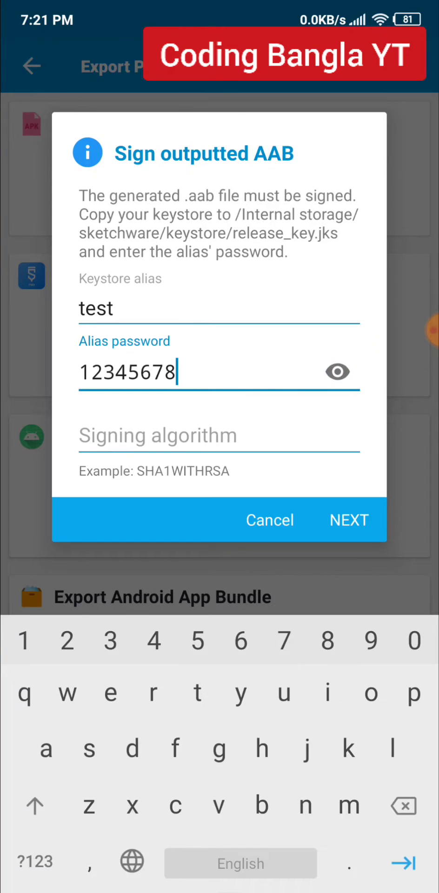
{"action": "left_click", "coordinate": [219, 436]}
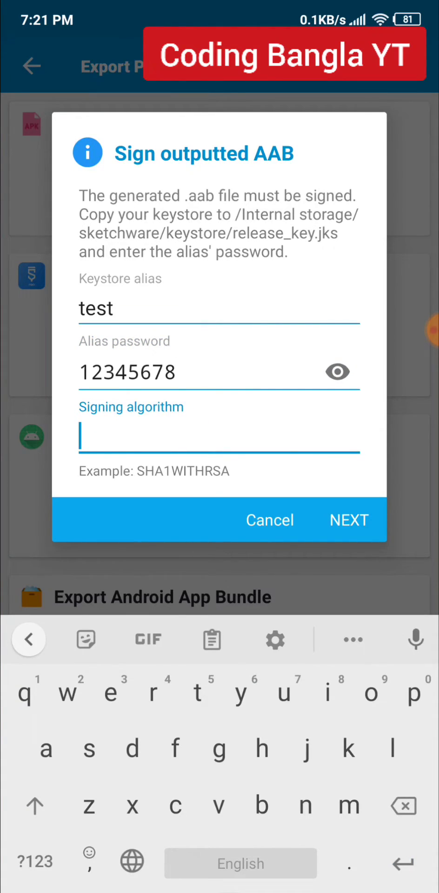
{"action": "type", "text": "SHA256W"}
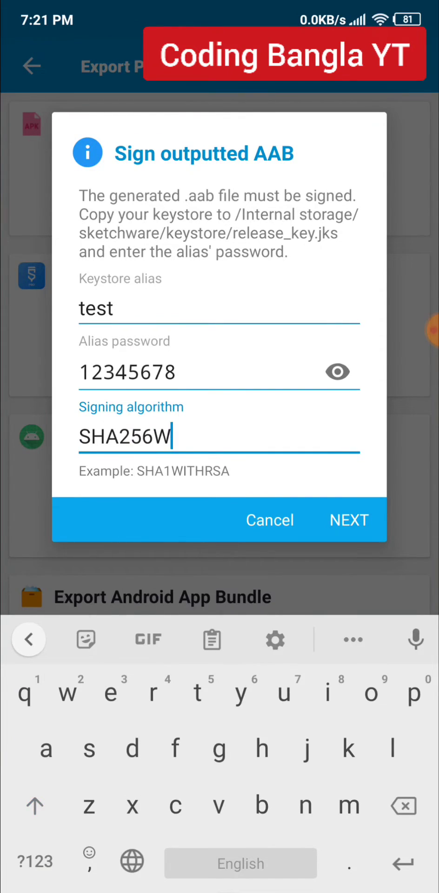
{"action": "type", "text": "it"}
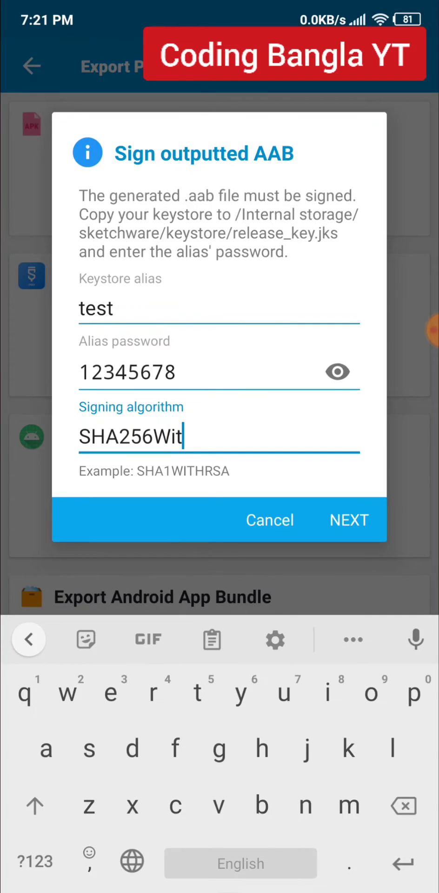
{"action": "type", "text": "hRS"}
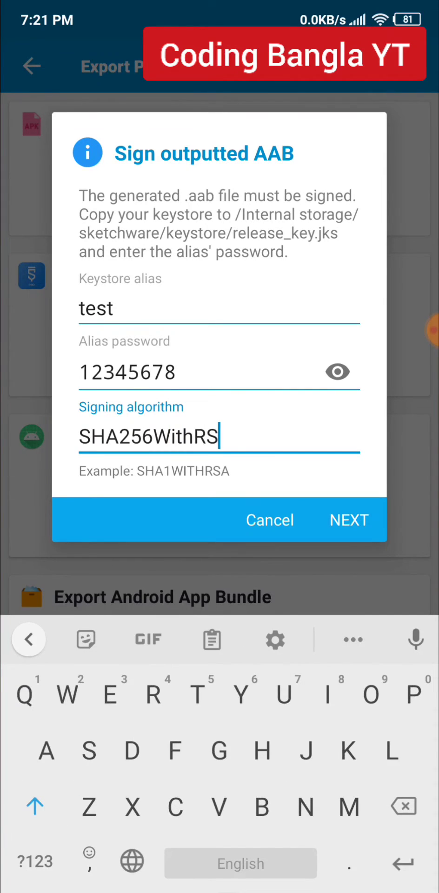
{"action": "type", "text": "A"}
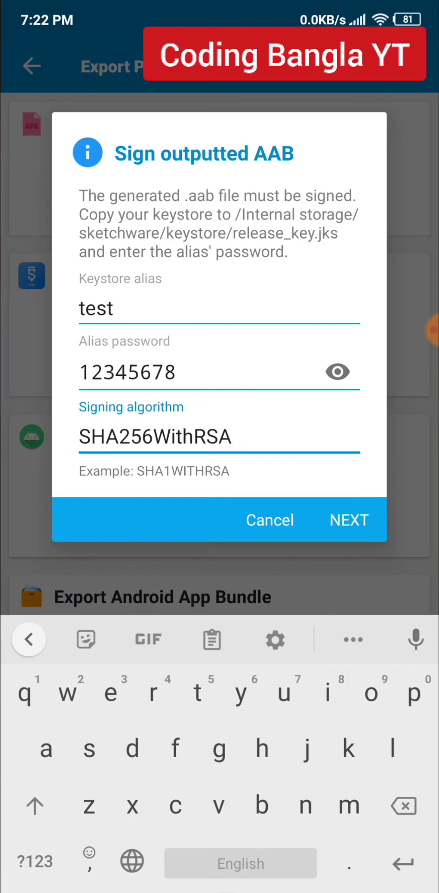
{"action": "left_click", "coordinate": [348, 520]}
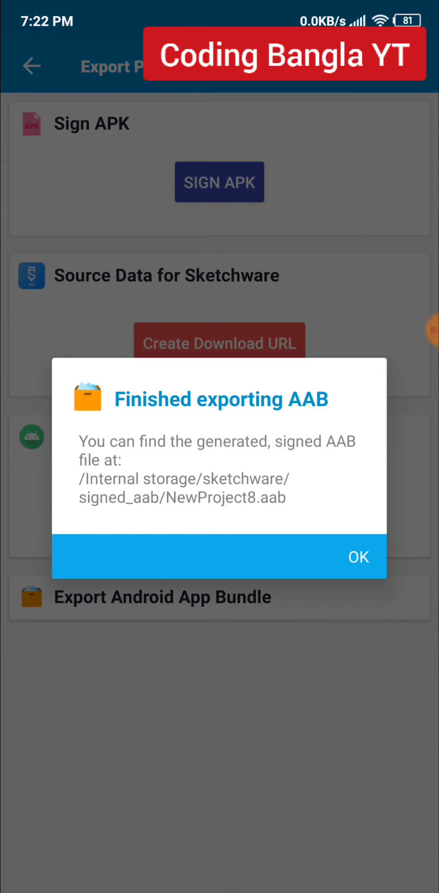
Step: Dismiss the export notice and show NewProject8.aab (4.70 MB) in the signed_aab folder
{"action": "left_click", "coordinate": [358, 558]}
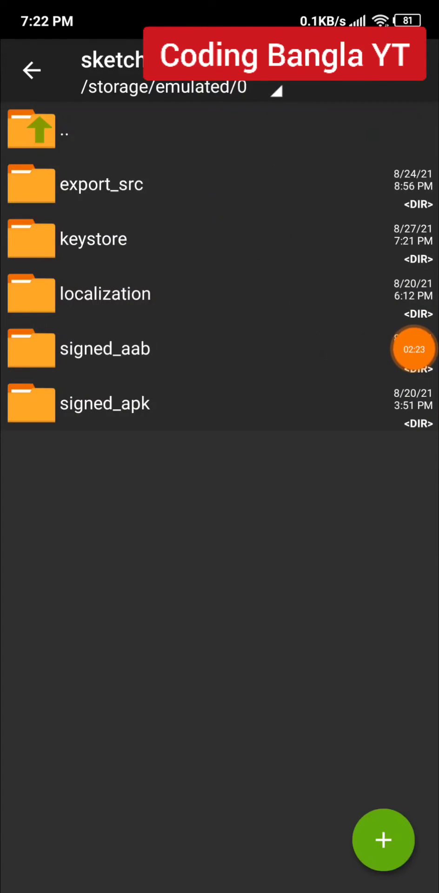
{"action": "left_click", "coordinate": [105, 348]}
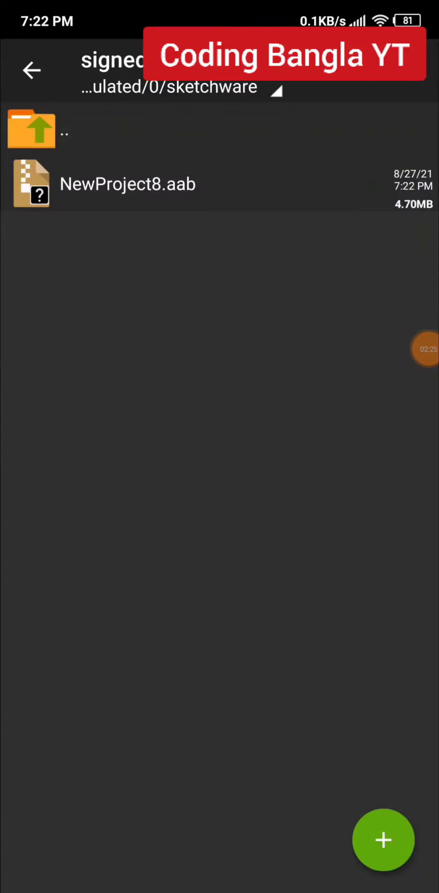